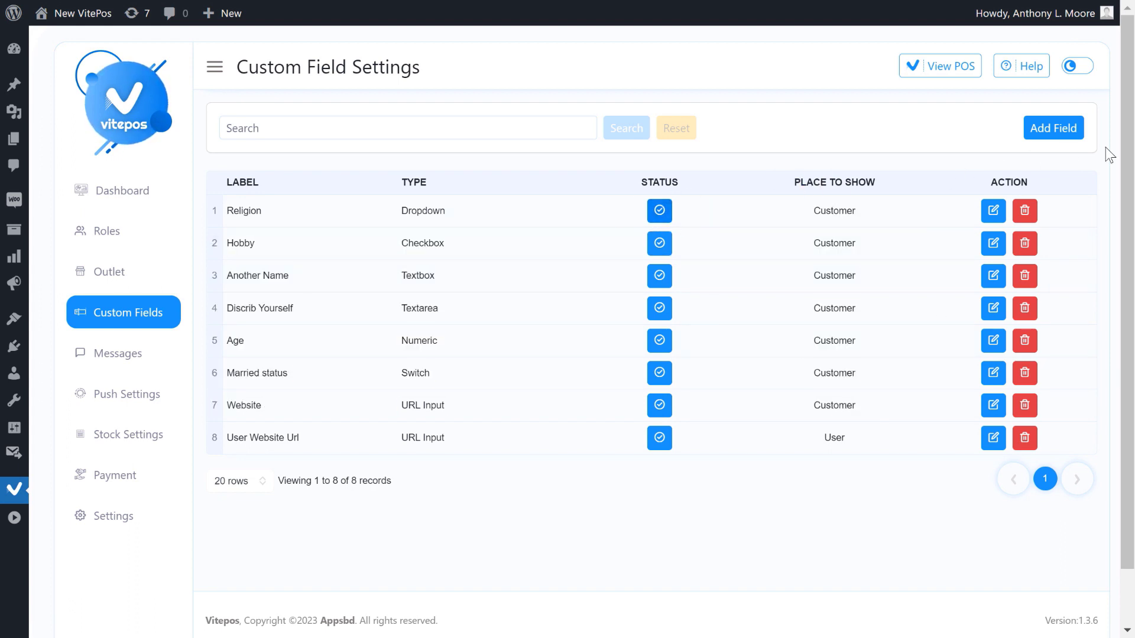
Add a new custom field and label it 'Gender'.
left_click(1052, 128)
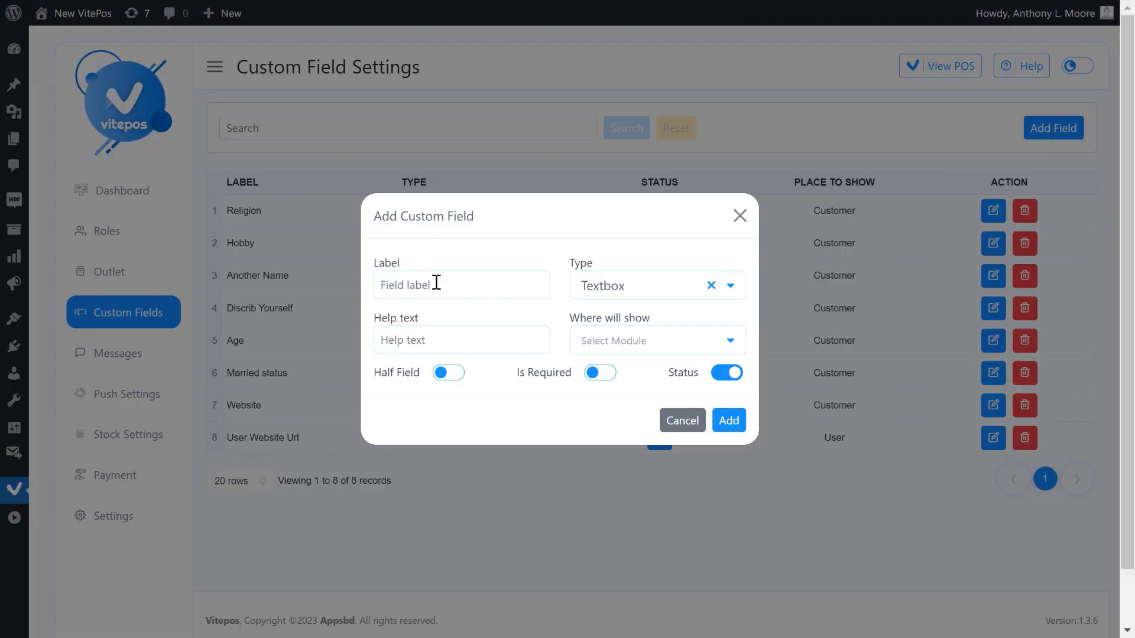
type("Gender")
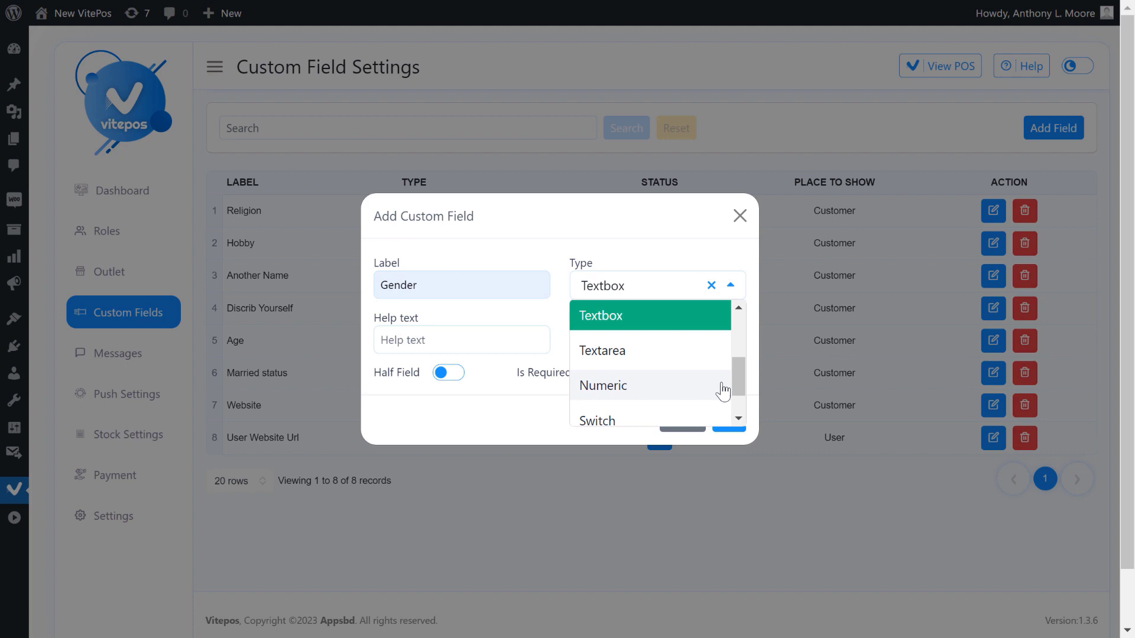
scroll("down", 3)
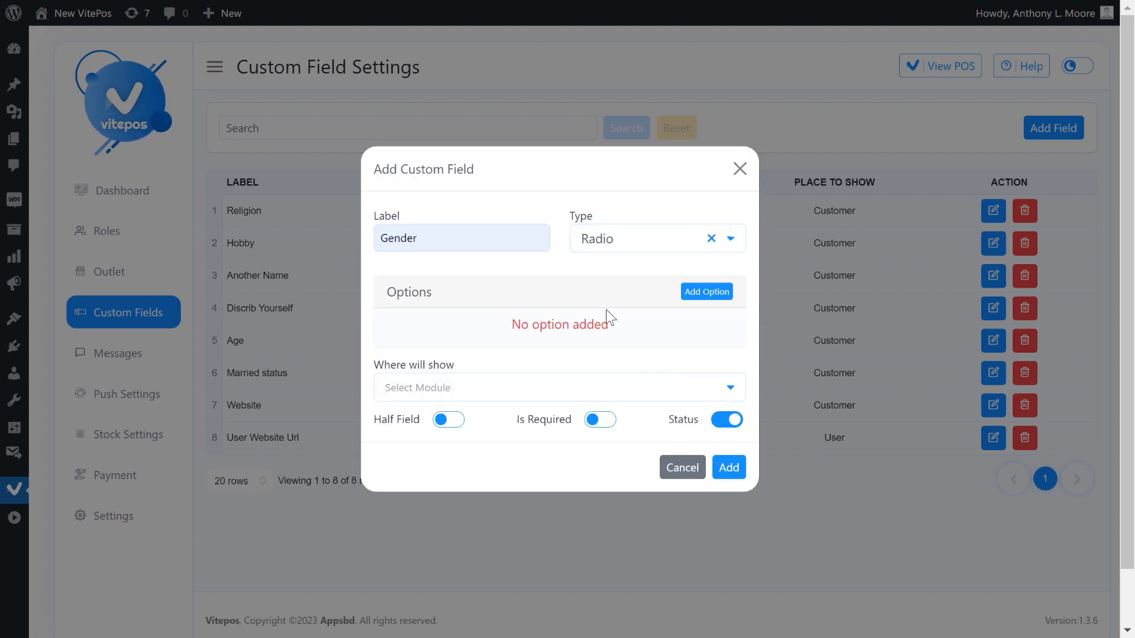
Enter the first radio option title Male for the Gender field.
type("Male")
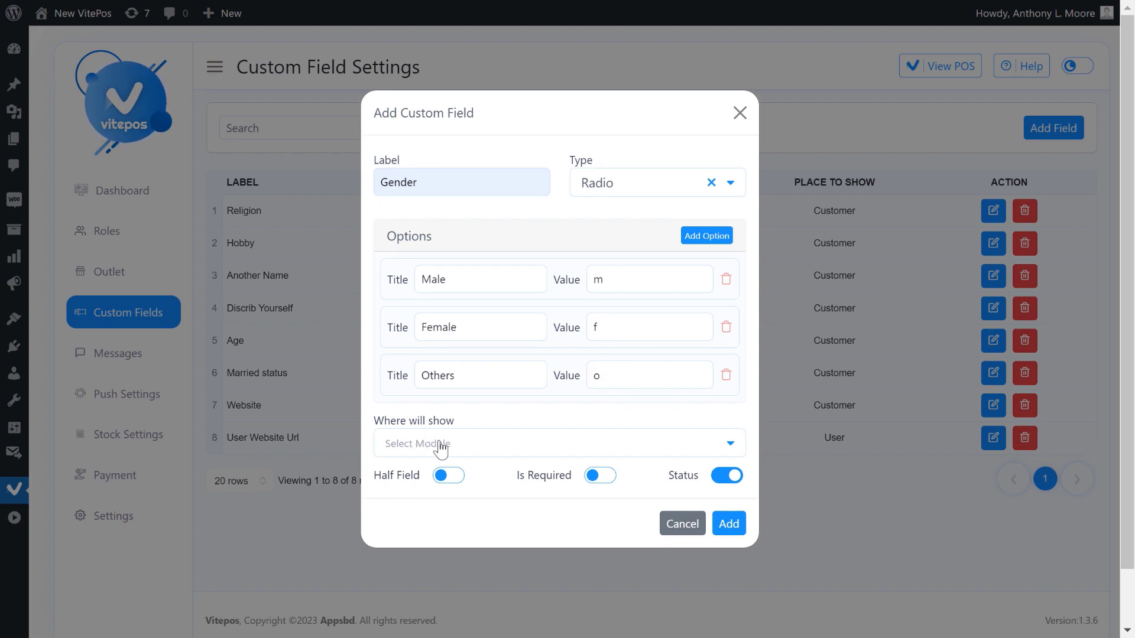
Show the Gender field on Customer and mark it required.
left_click(557, 444)
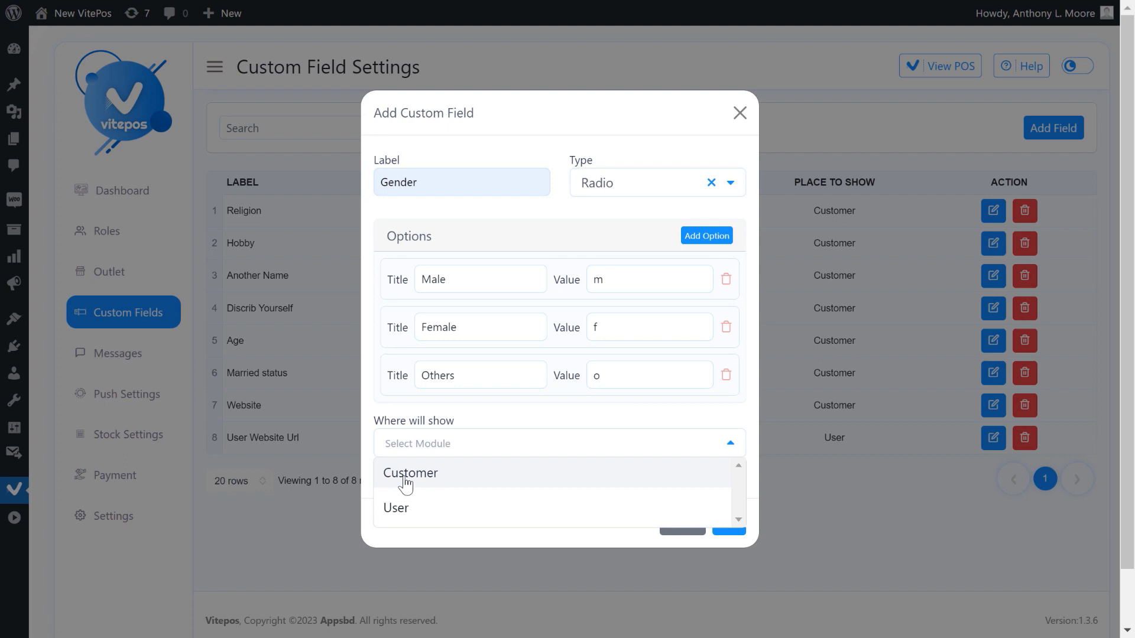
mouse_move(454, 486)
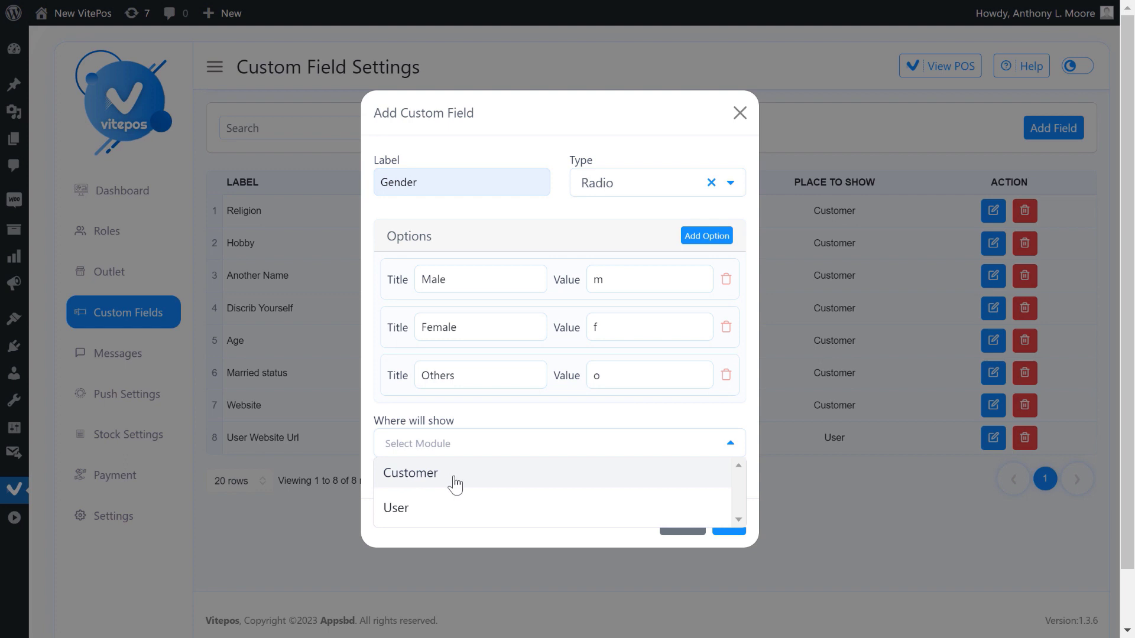
left_click(411, 473)
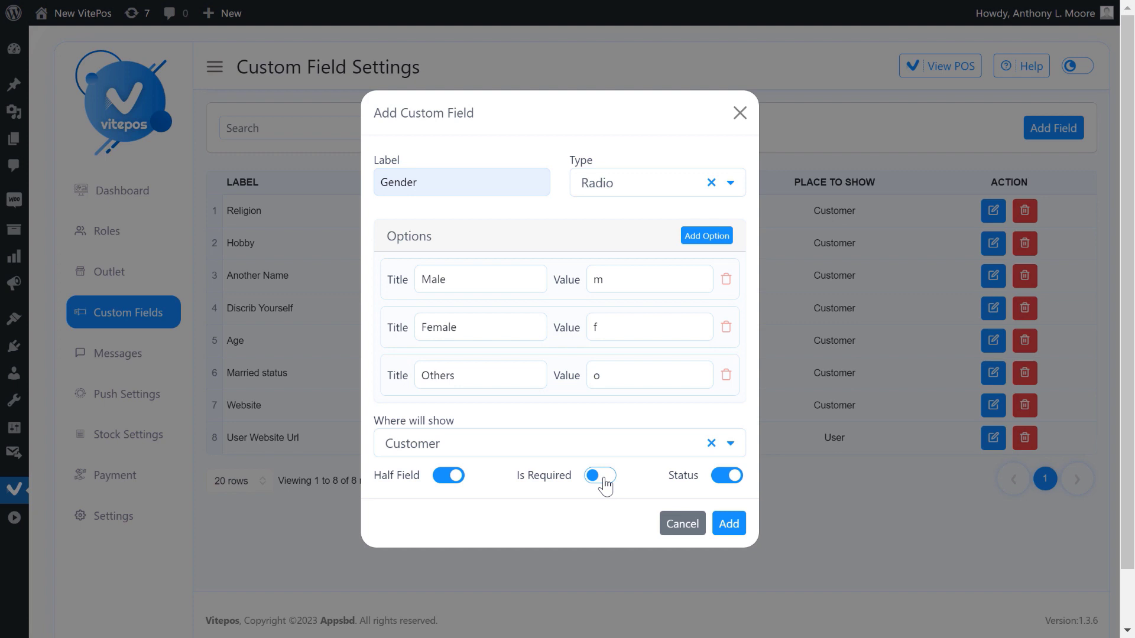
left_click(600, 475)
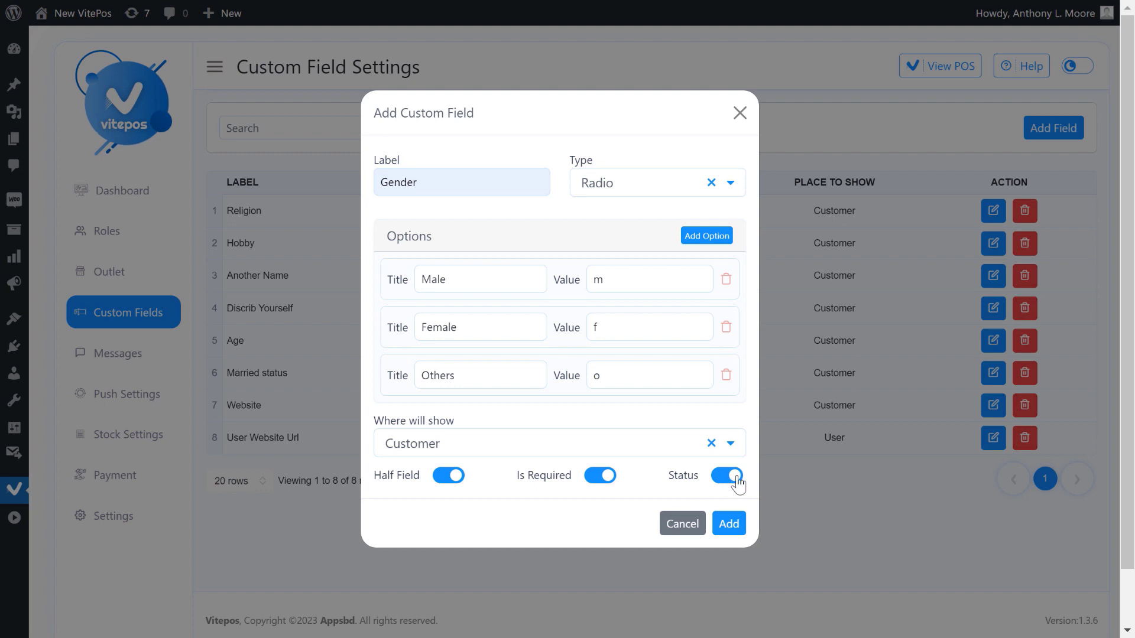
Add the Gender custom field and dismiss the dialog.
left_click(729, 523)
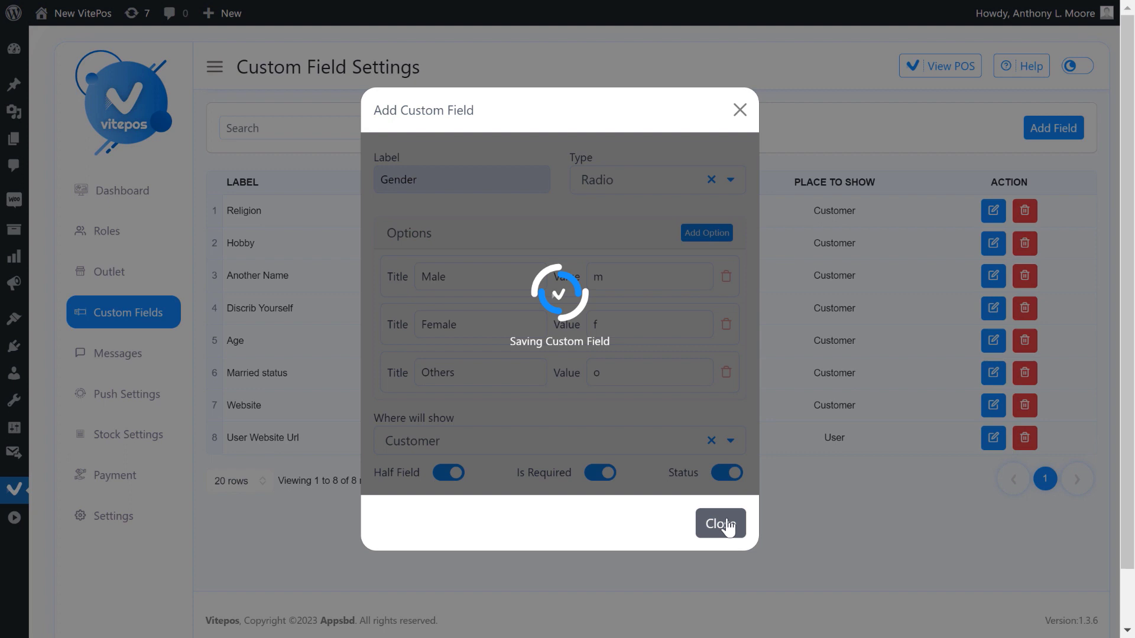
left_click(720, 524)
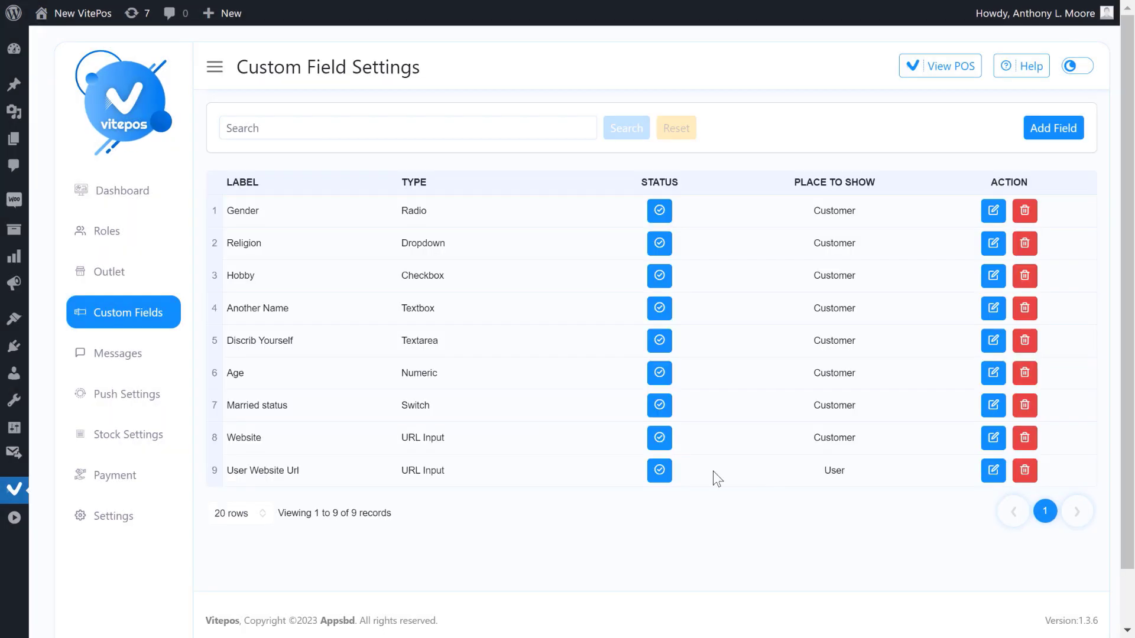
mouse_move(695, 217)
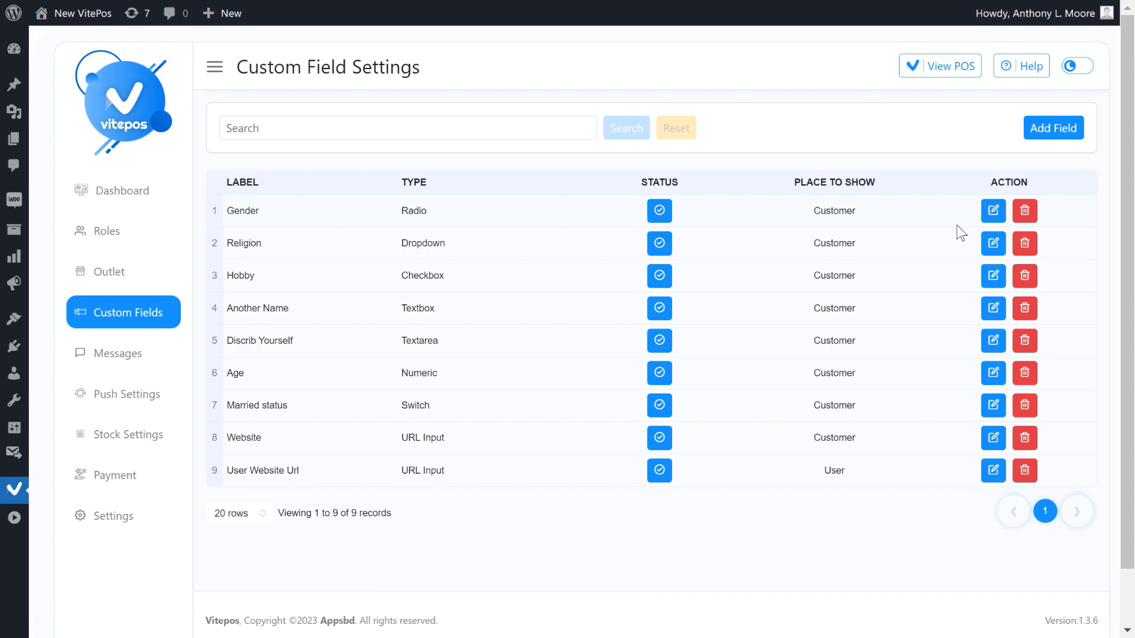
View the POS and start a new customer, revealing the required Gender radio choice.
left_click(940, 65)
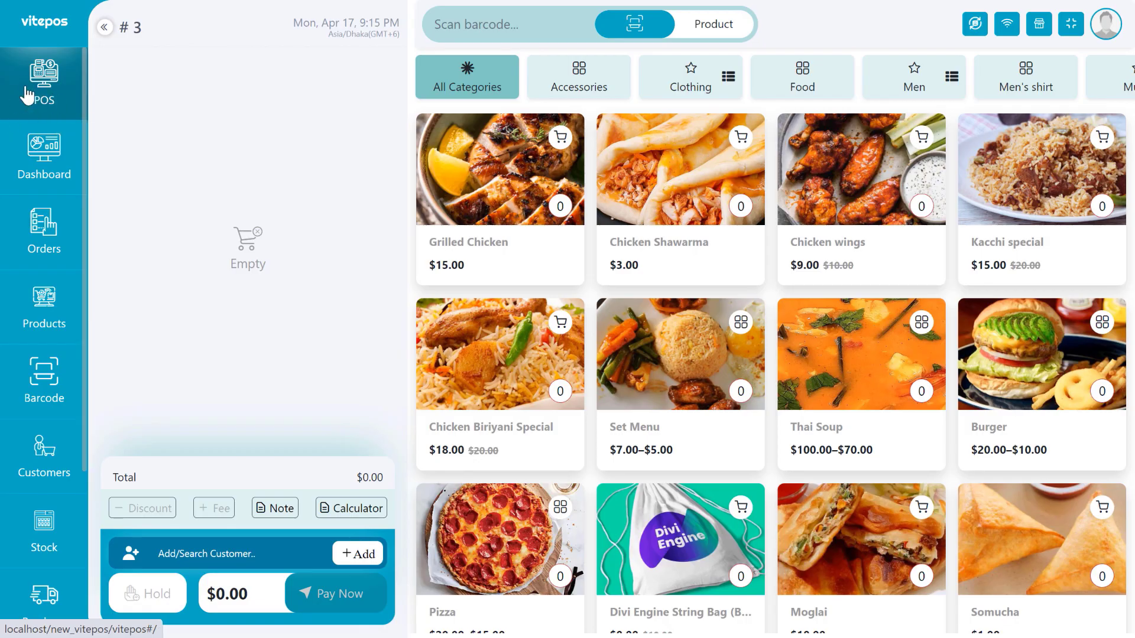
left_click(358, 553)
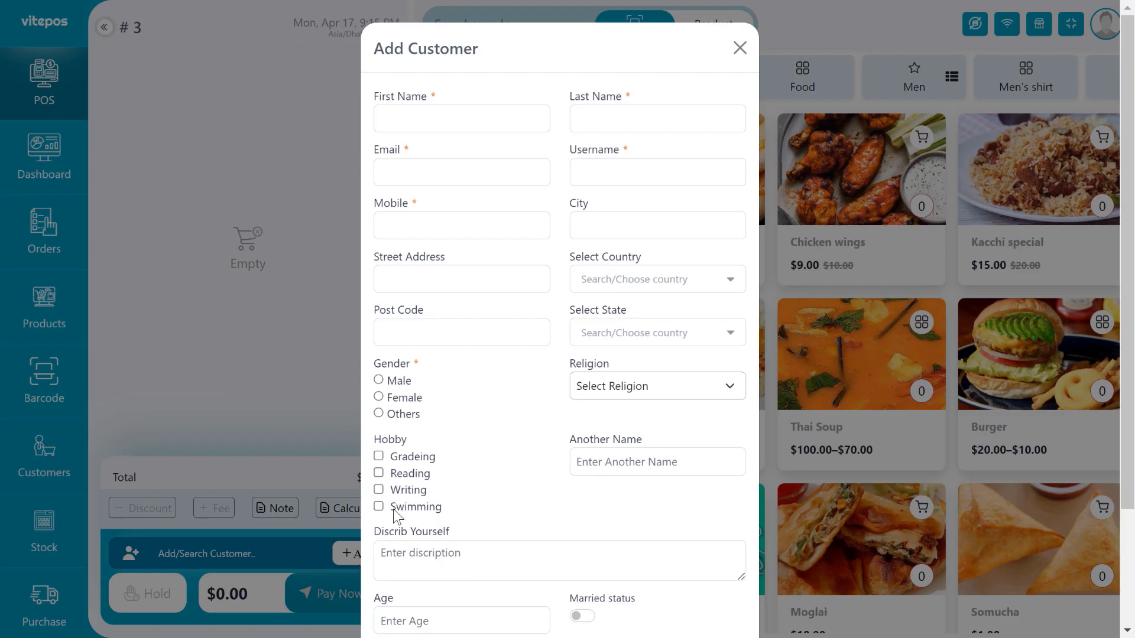
scroll("down", 3)
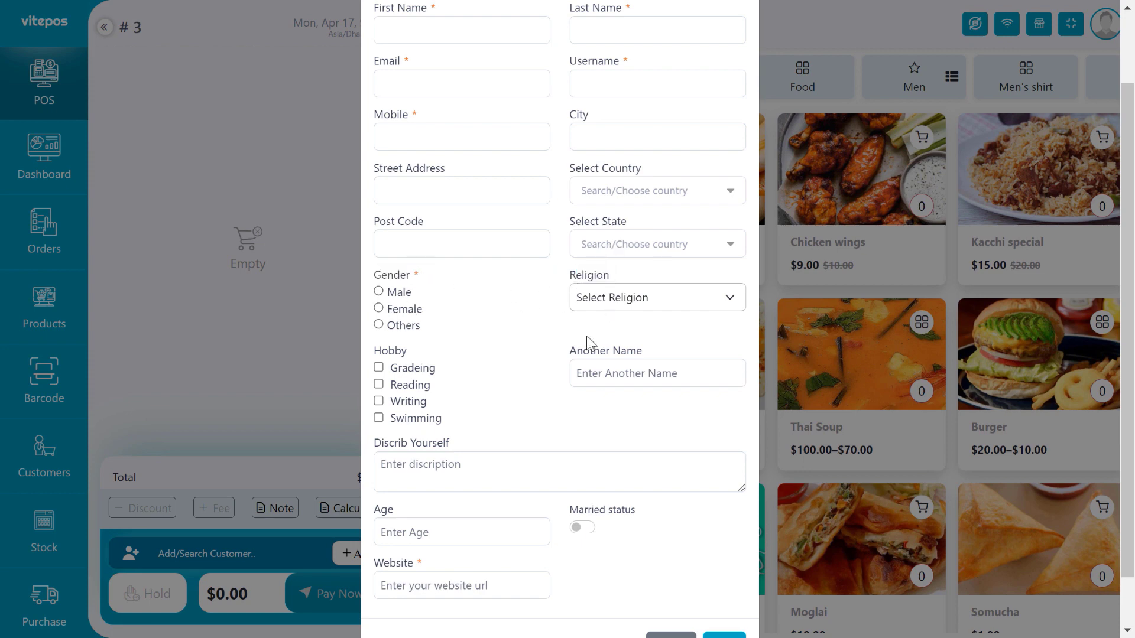
scroll("down", 3)
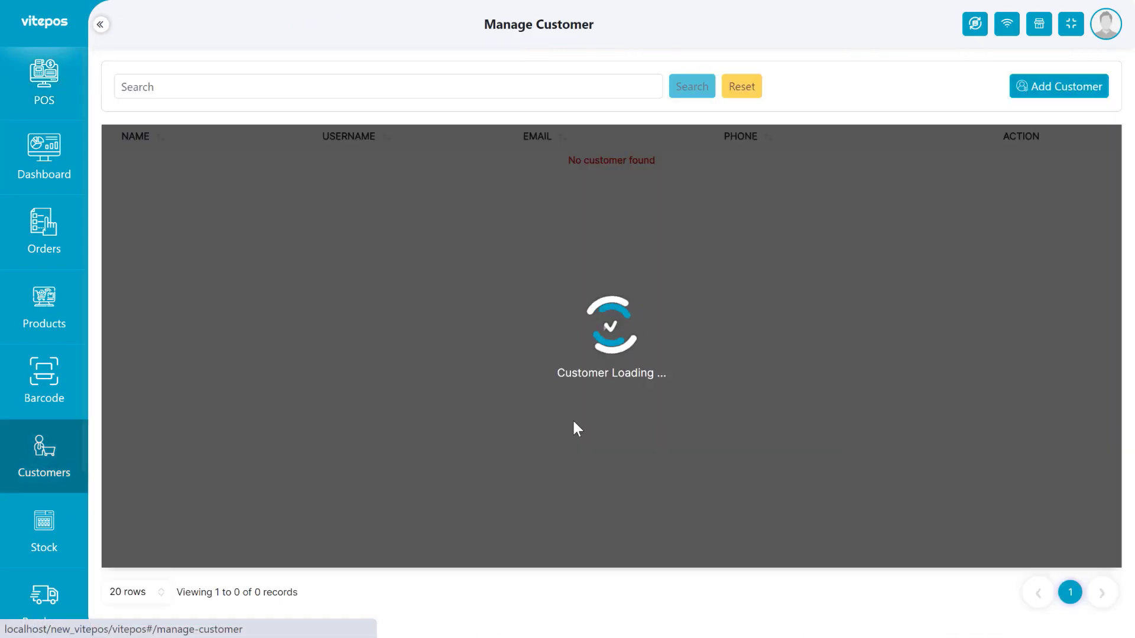
Fill the test customer's name, suggested email and 'testing' details, then add the customer.
type("Test")
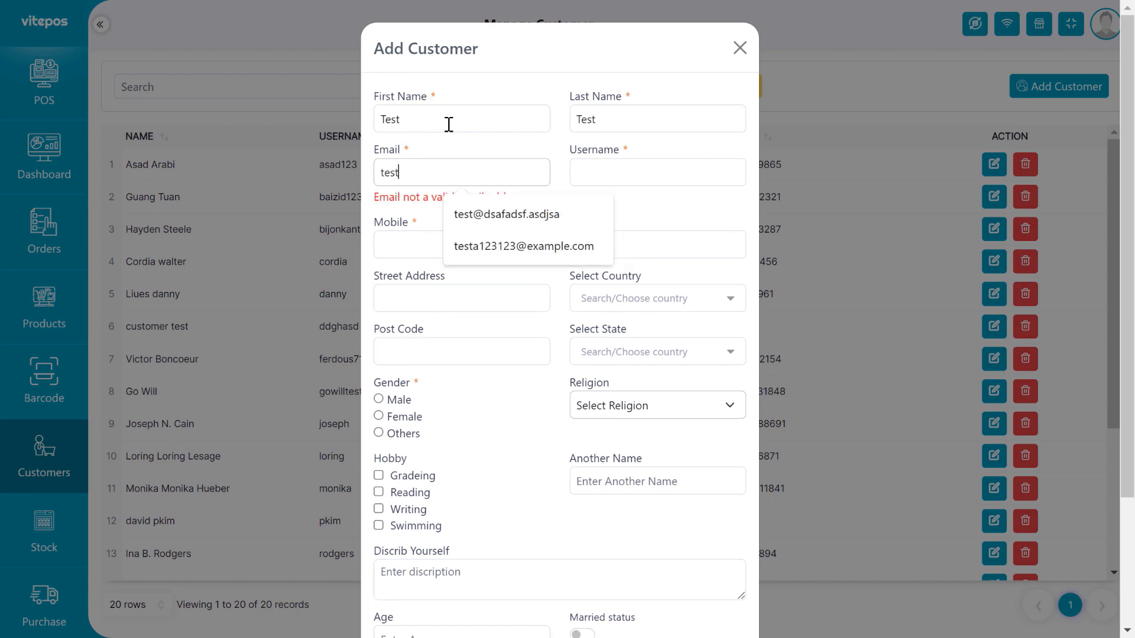
left_click(527, 246)
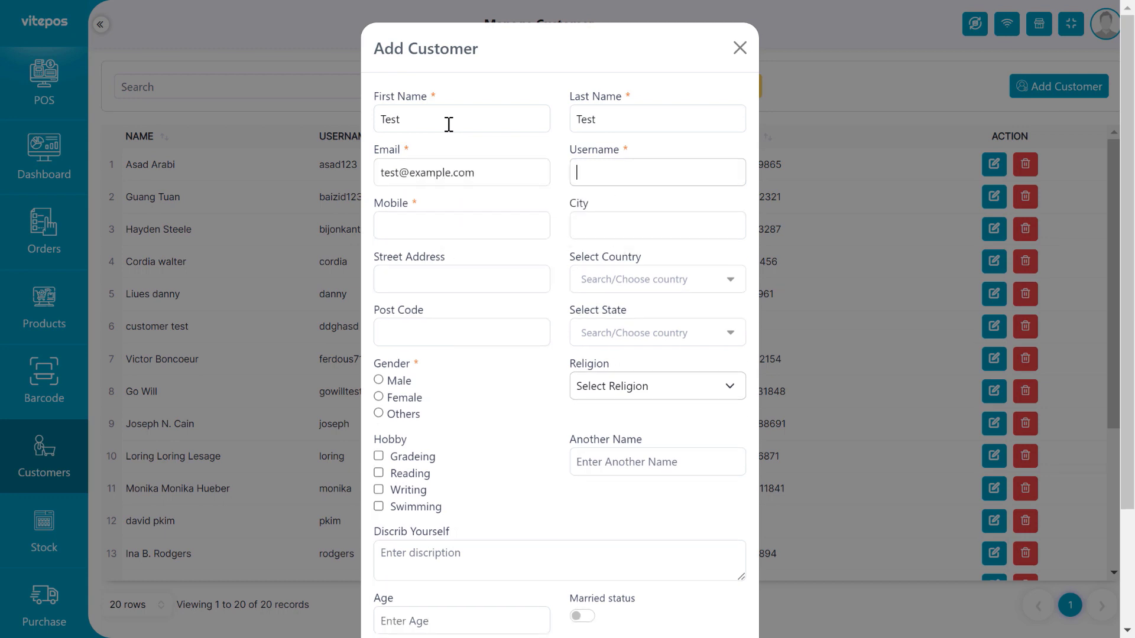
type("testing")
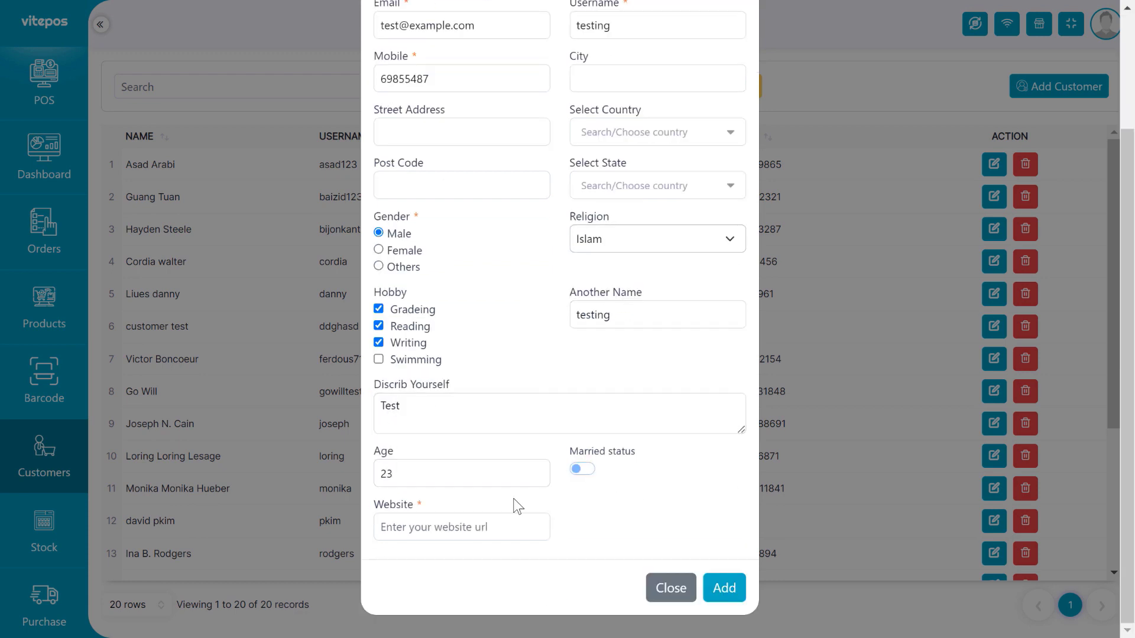
left_click(724, 587)
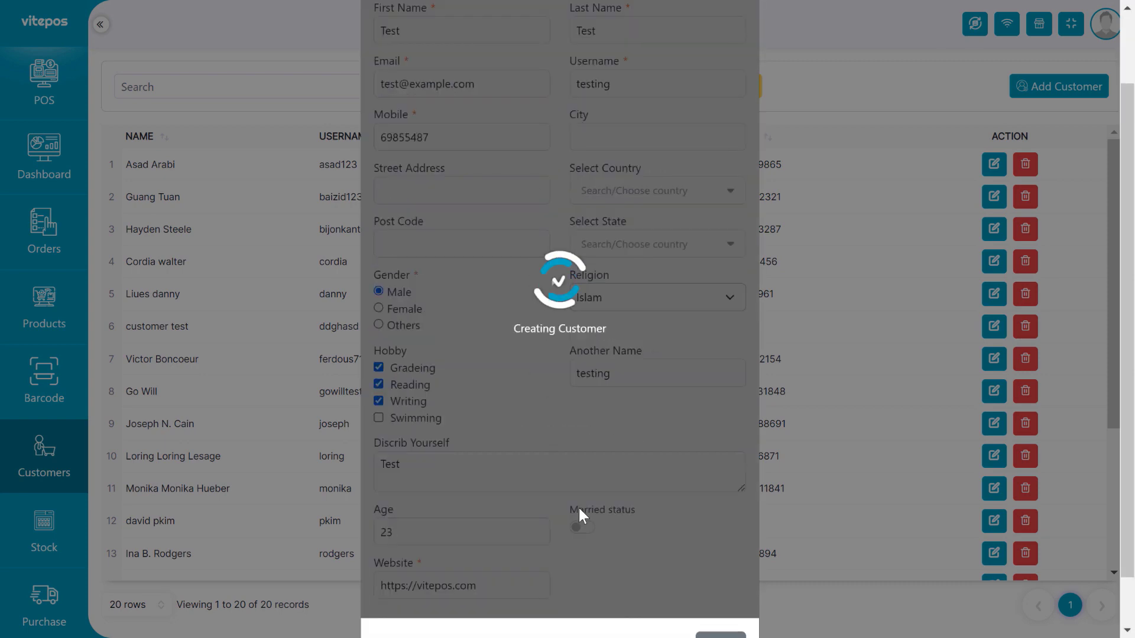